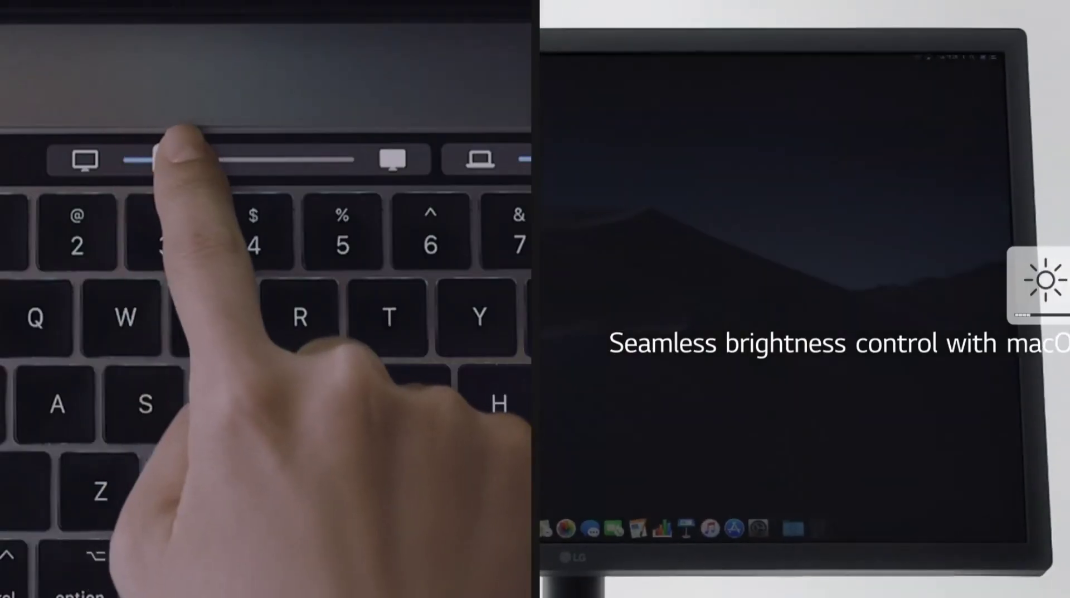
- Add a 'Premier' profile in MSI Creator OSD and show its preset colour templates
drag(157, 159, 327, 159)
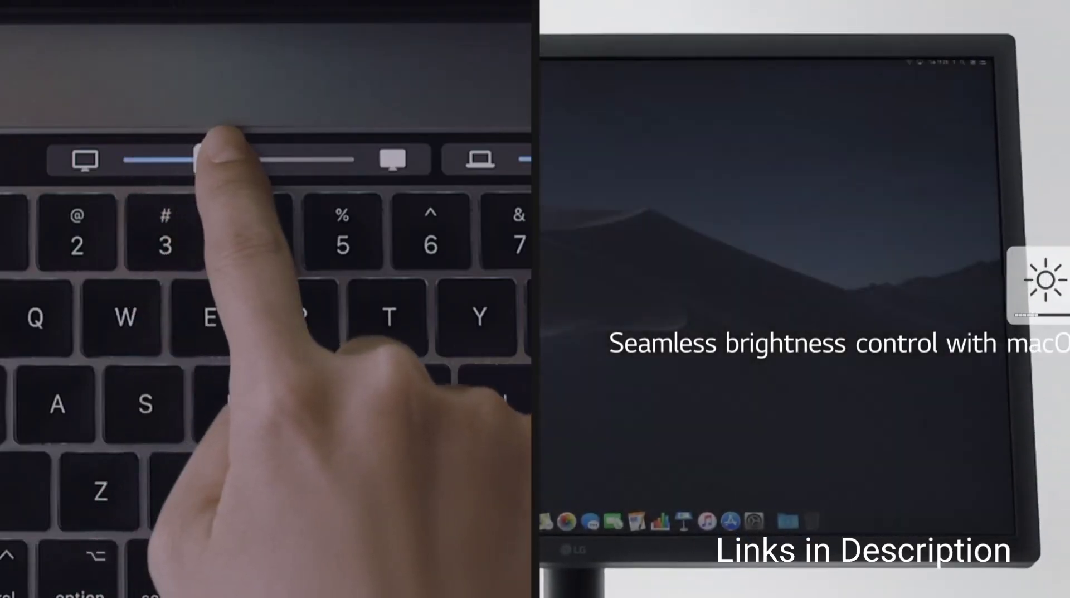
drag(201, 158, 280, 159)
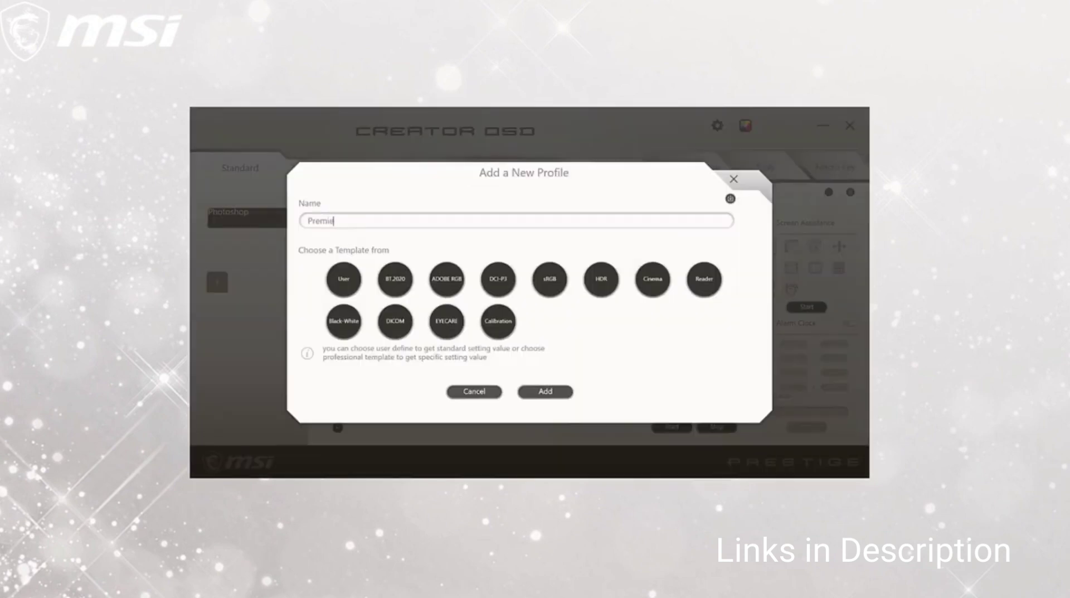
click(544, 391)
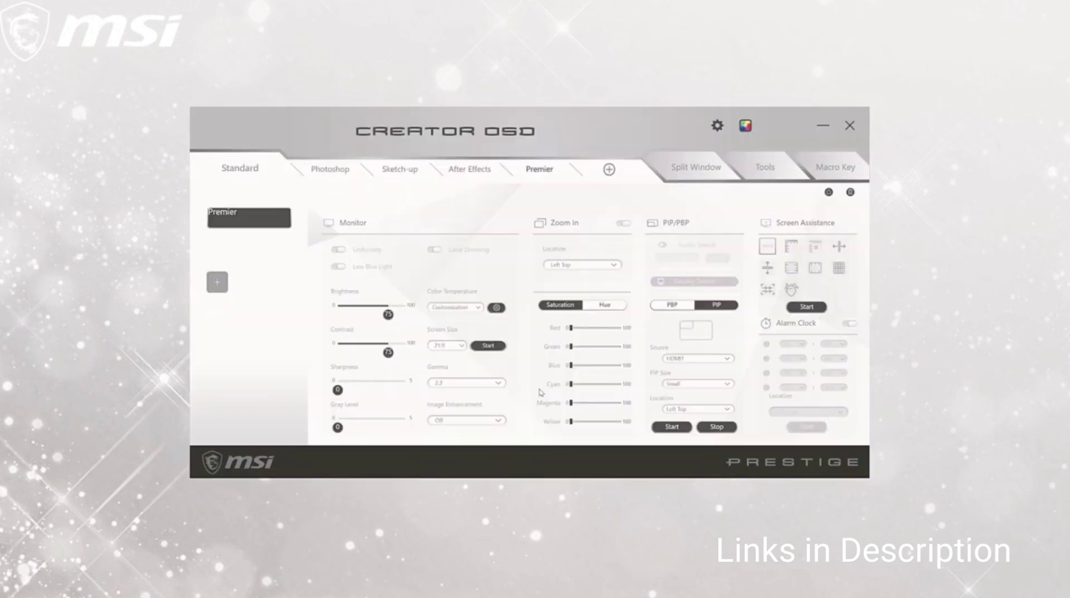
click(240, 168)
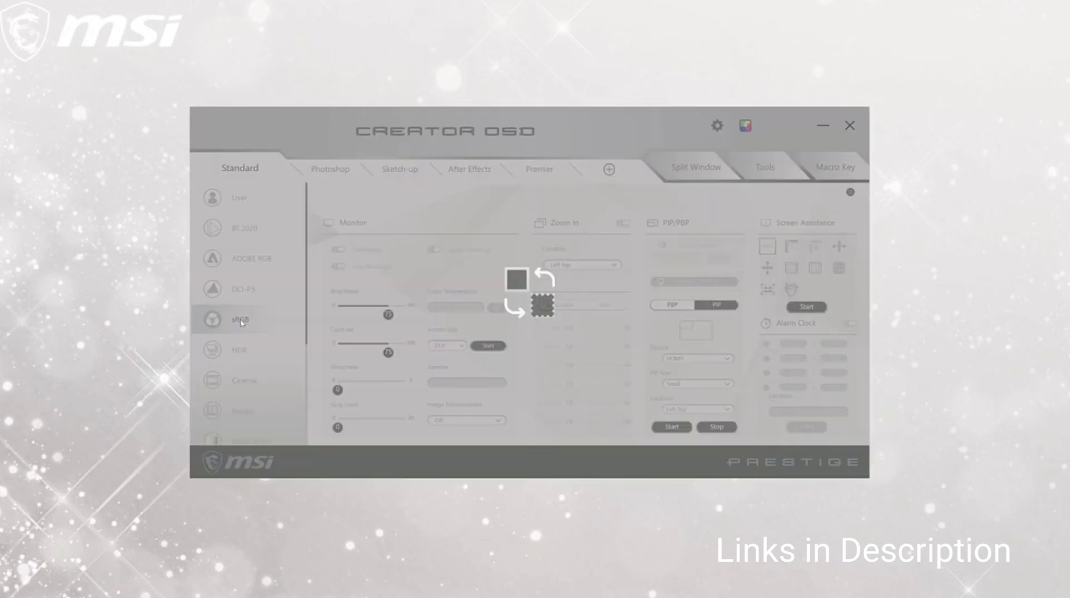